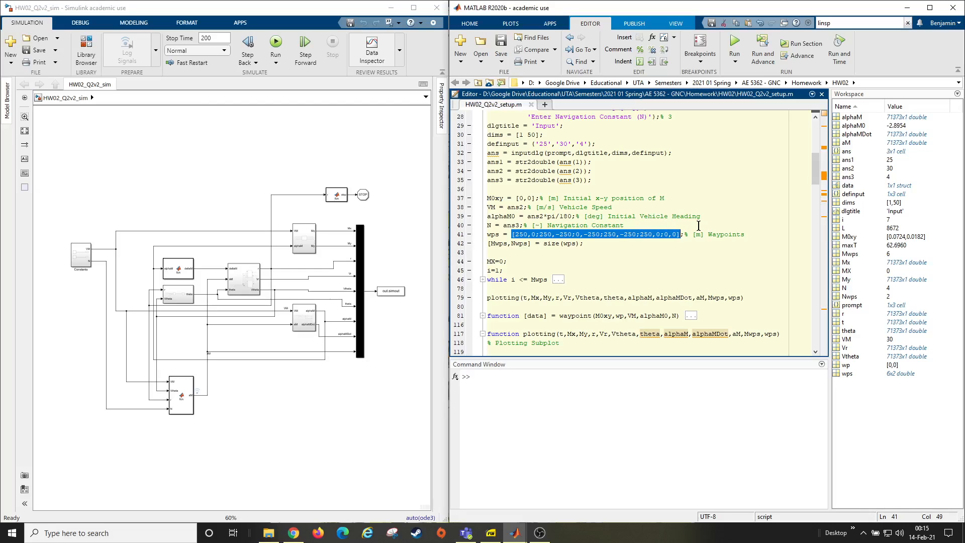
mouse_move(544, 239)
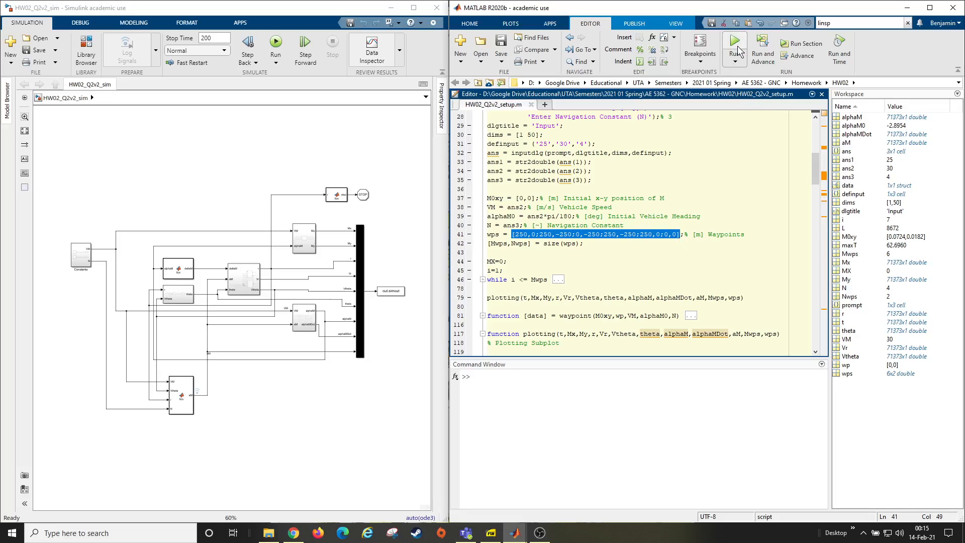
Run the setup script and accept the default speed, heading 30 and navigation constant 4.
left_click(734, 39)
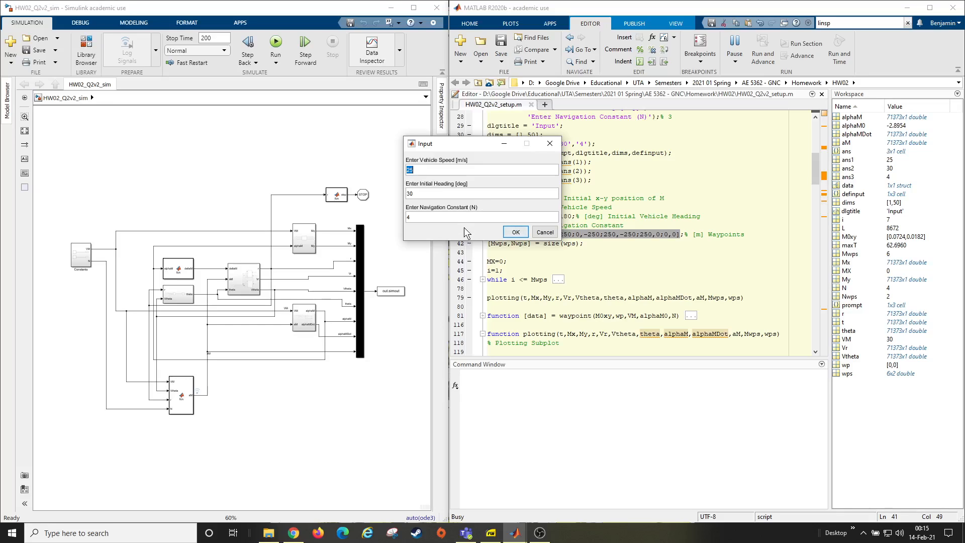
mouse_move(468, 234)
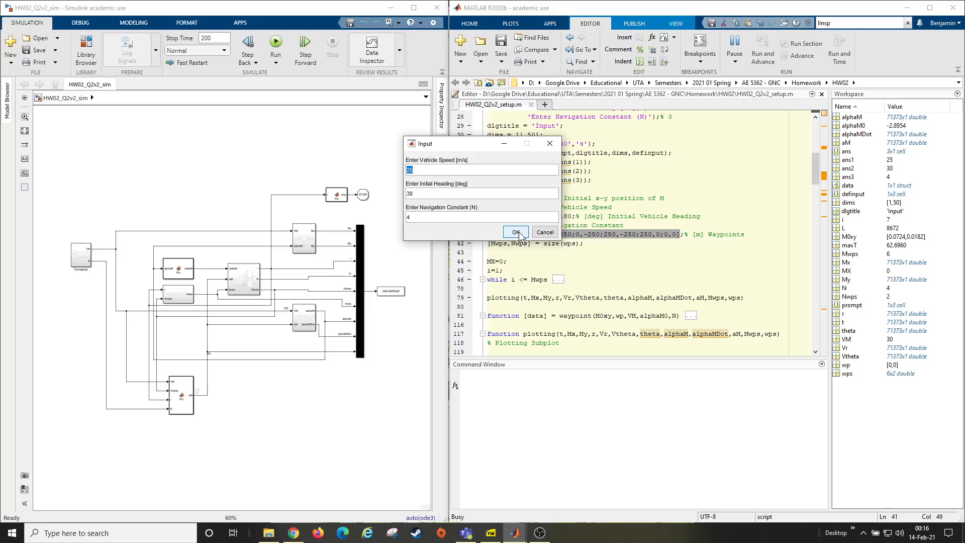
left_click(513, 232)
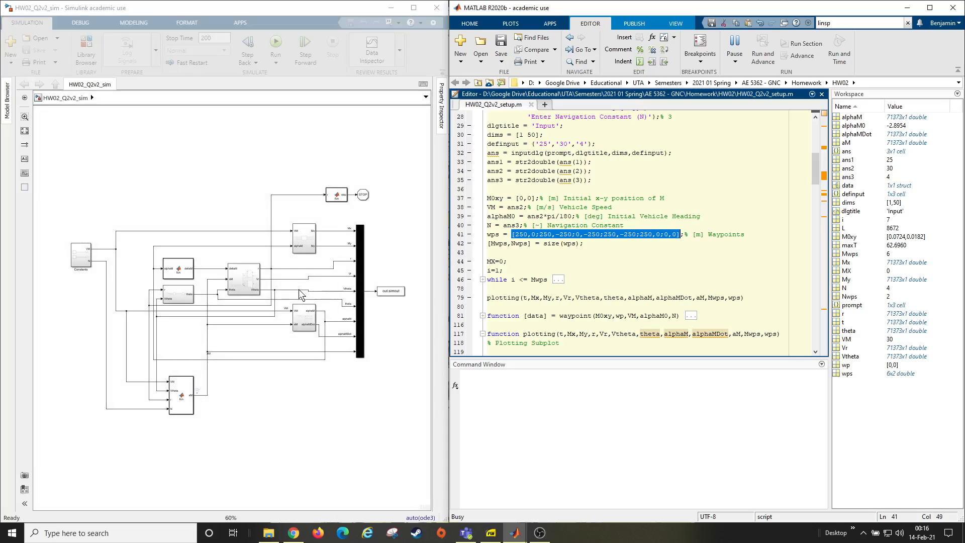
Let the script draw the trajectory, range, acceleration and Vr/Vtheta subplots with the position animation.
left_click(276, 44)
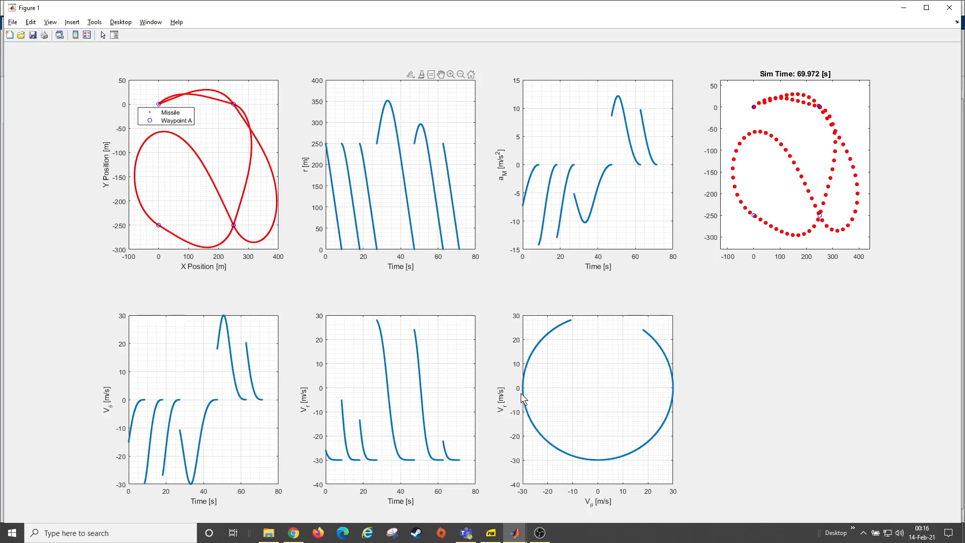
mouse_move(338, 431)
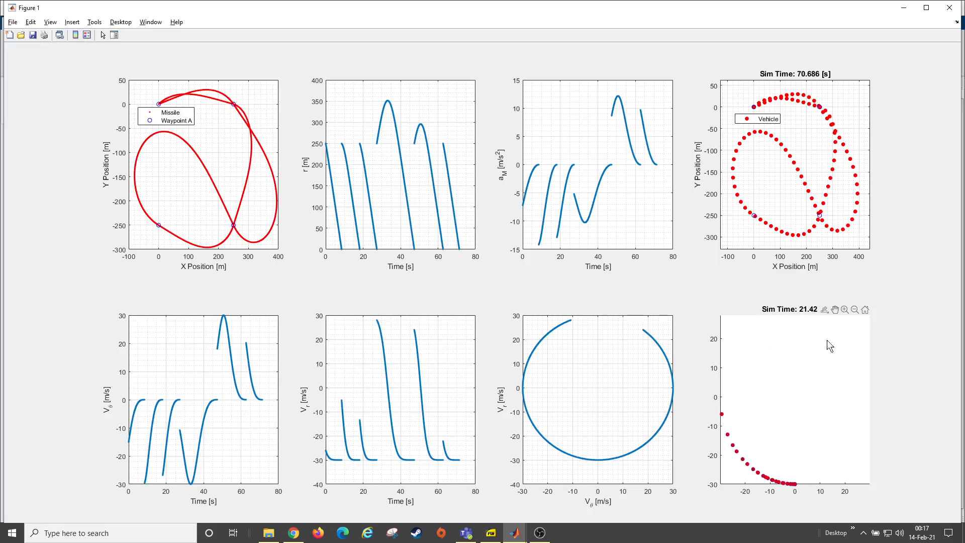
mouse_move(737, 185)
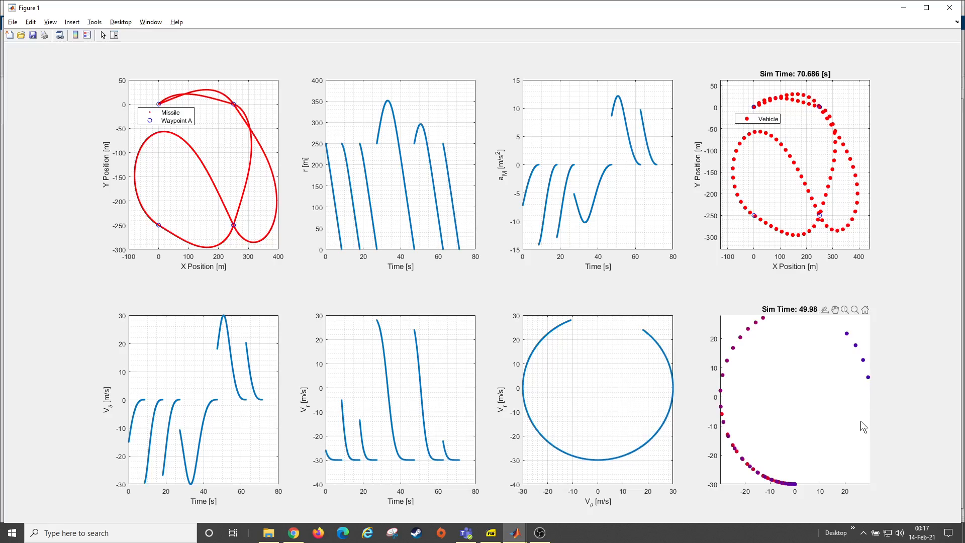
mouse_move(897, 425)
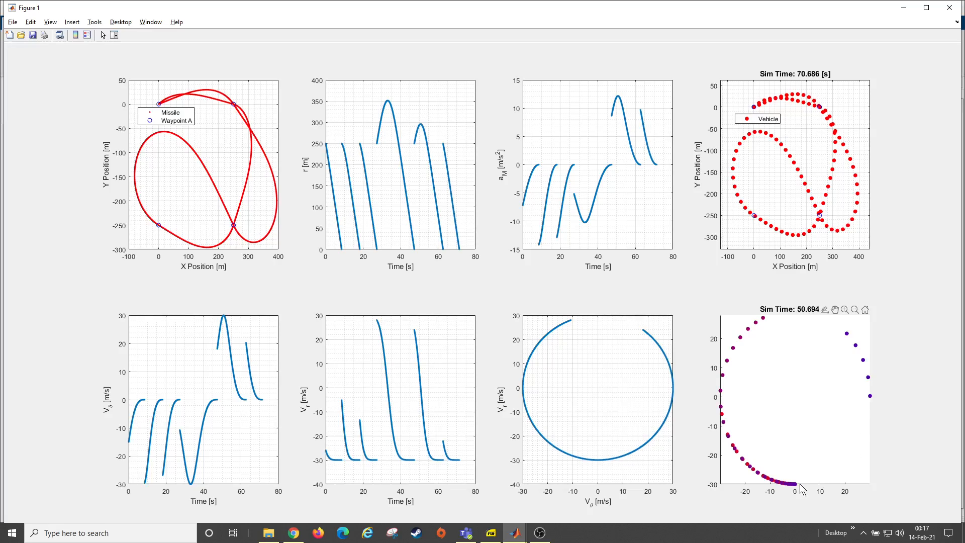
mouse_move(821, 149)
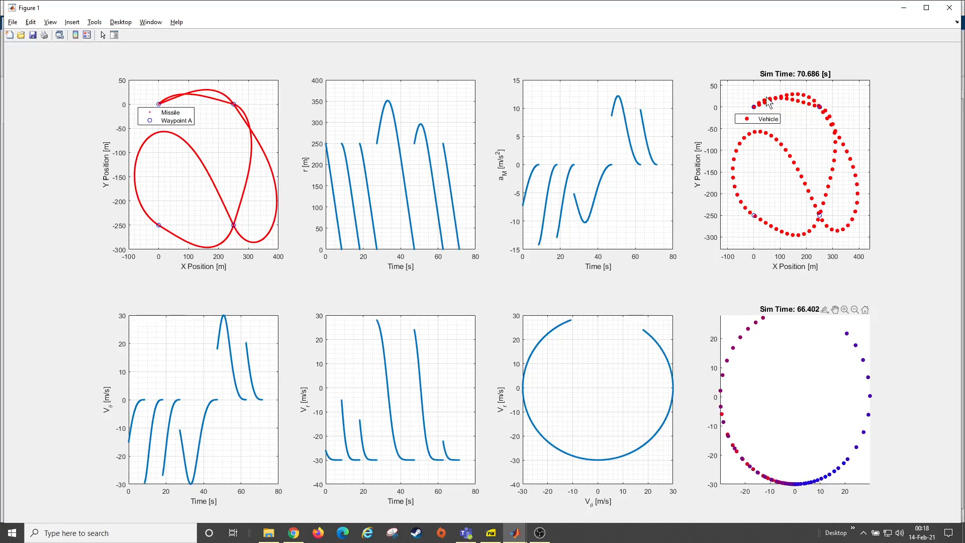
mouse_move(768, 103)
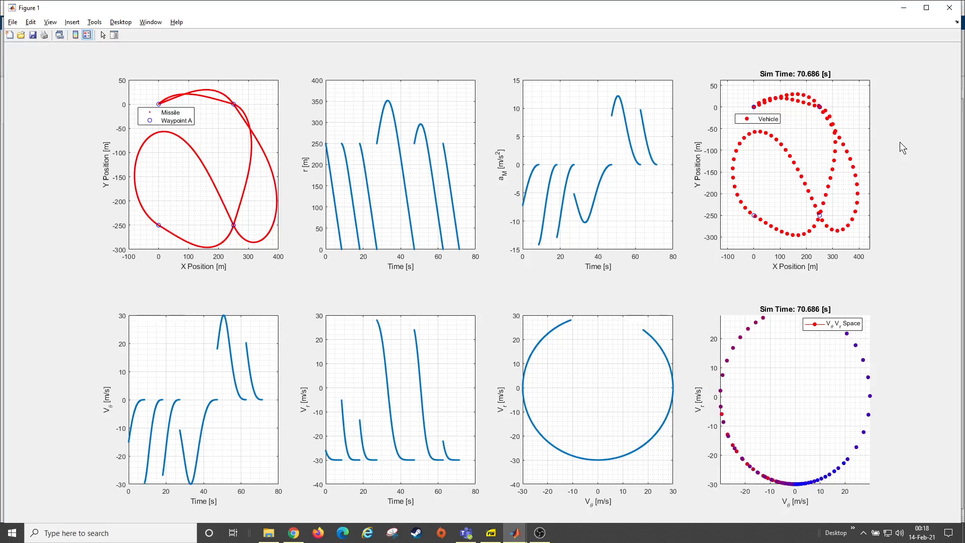
mouse_move(917, 98)
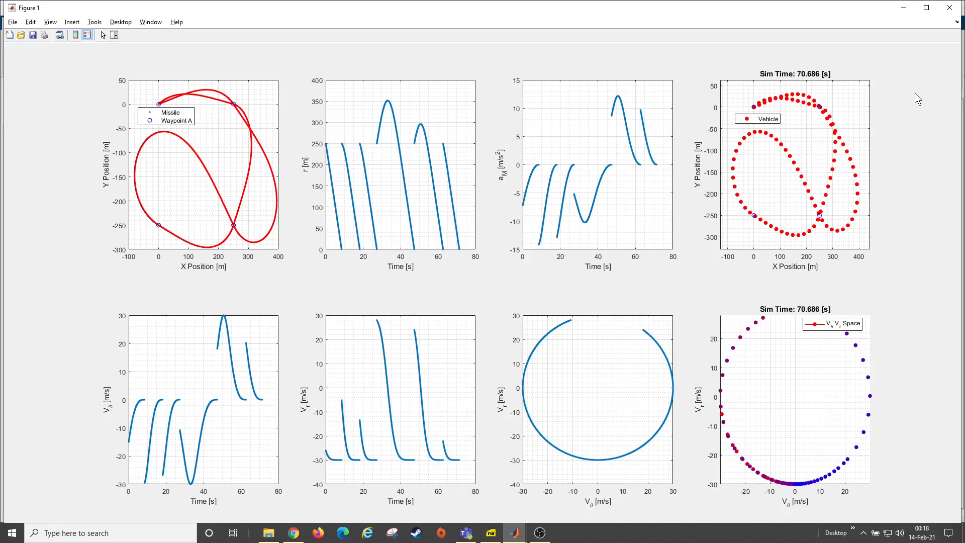
mouse_move(882, 123)
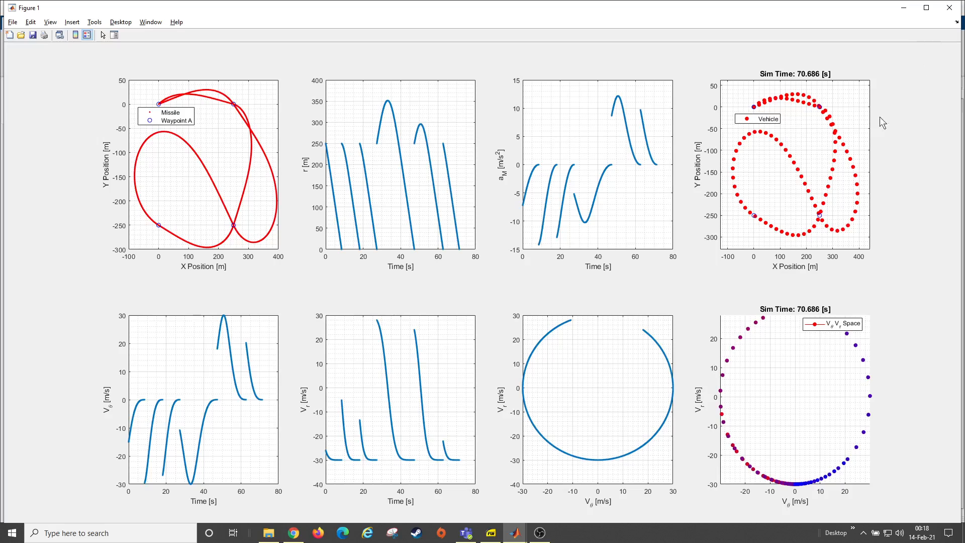